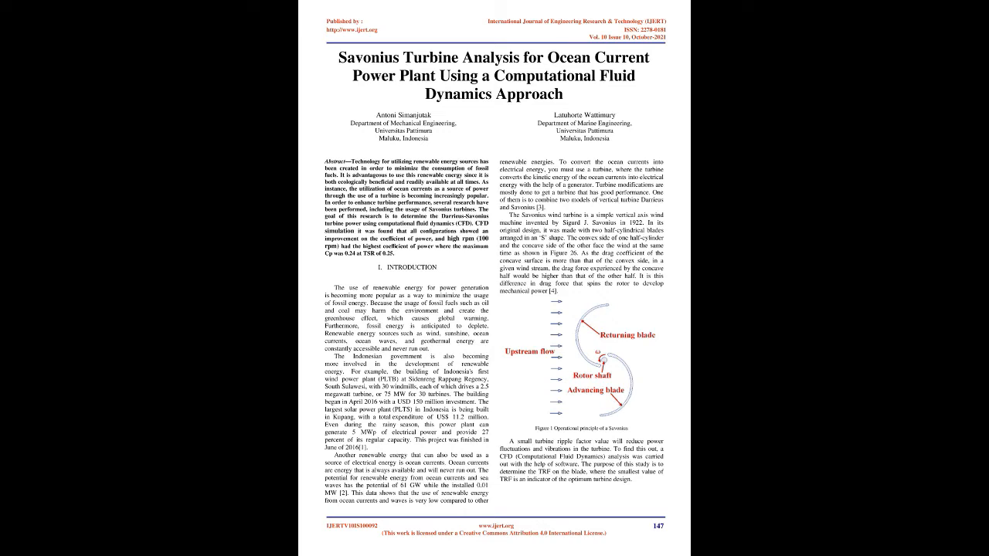
{"action": "scroll", "scroll_direction": "down", "scroll_amount": 3}
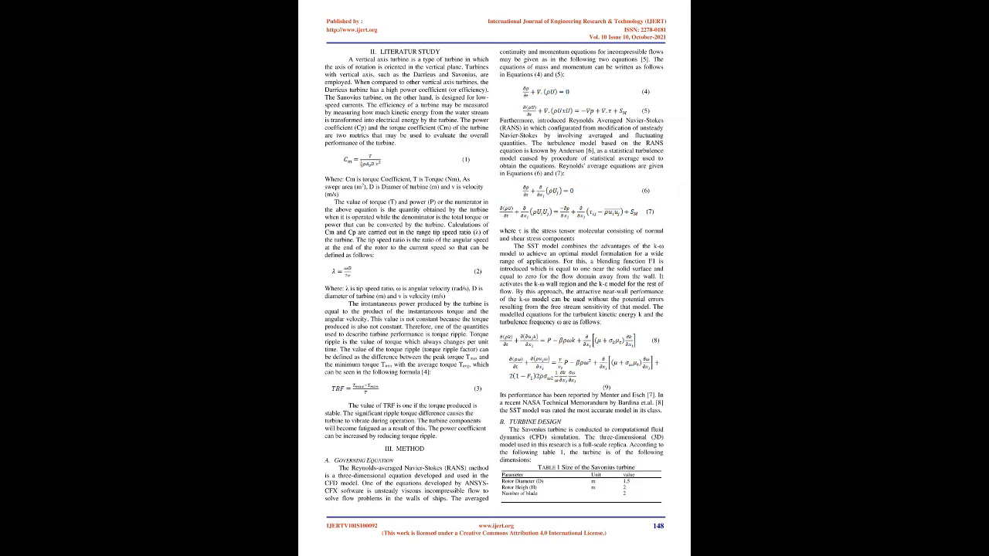
{"action": "scroll", "scroll_direction": "down", "scroll_amount": 3}
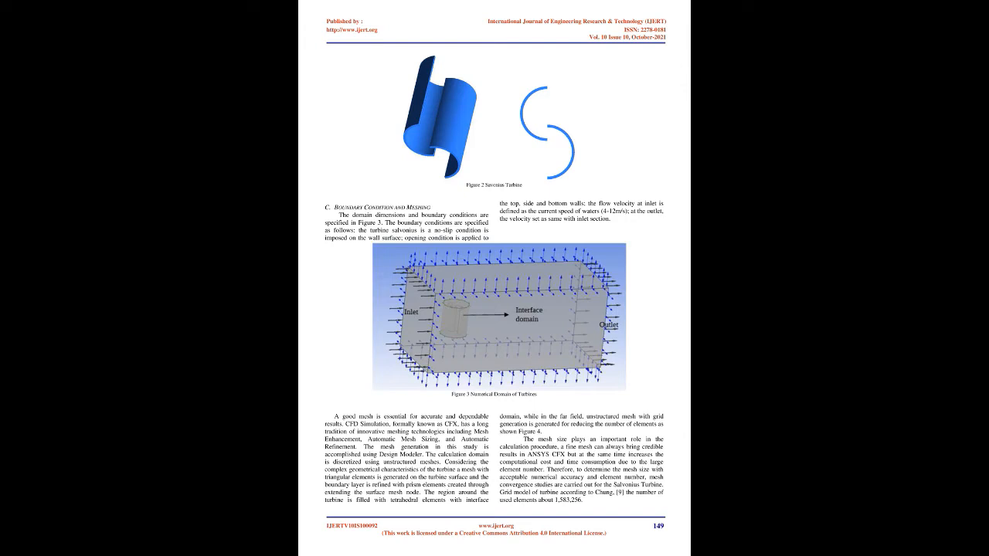
{"action": "scroll", "scroll_direction": "down", "scroll_amount": 3}
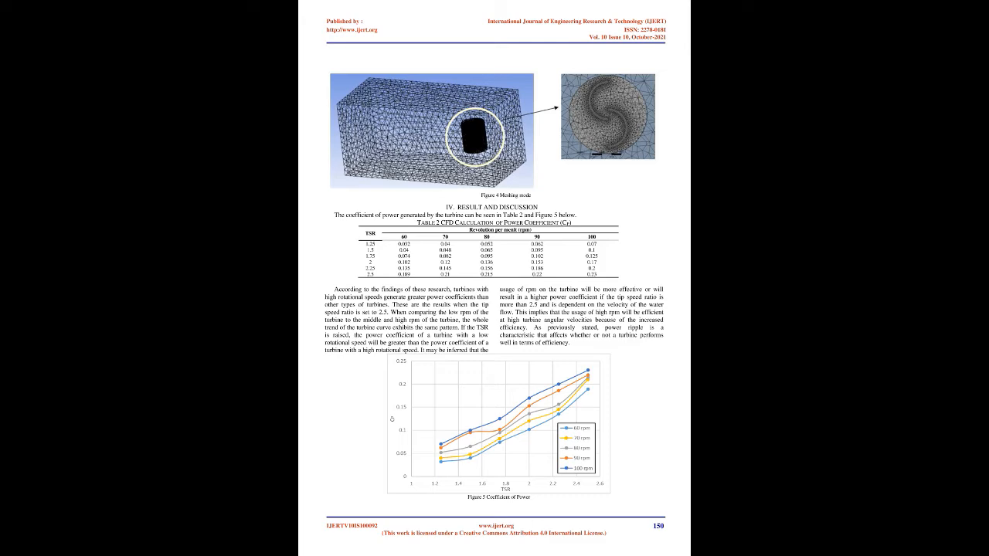
{"action": "scroll", "scroll_direction": "down", "scroll_amount": 3}
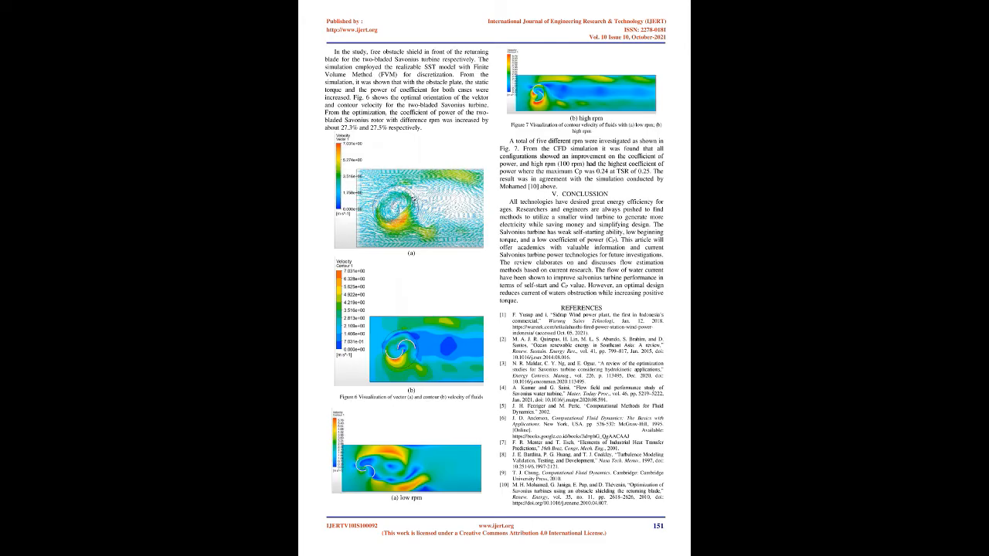